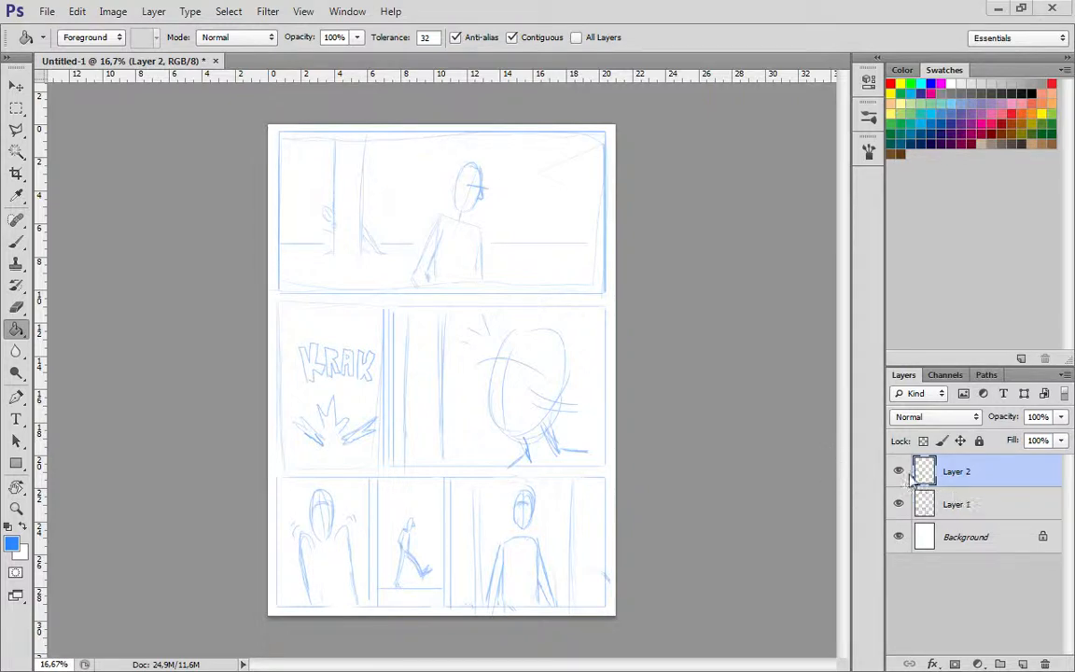
mouse_move(96, 107)
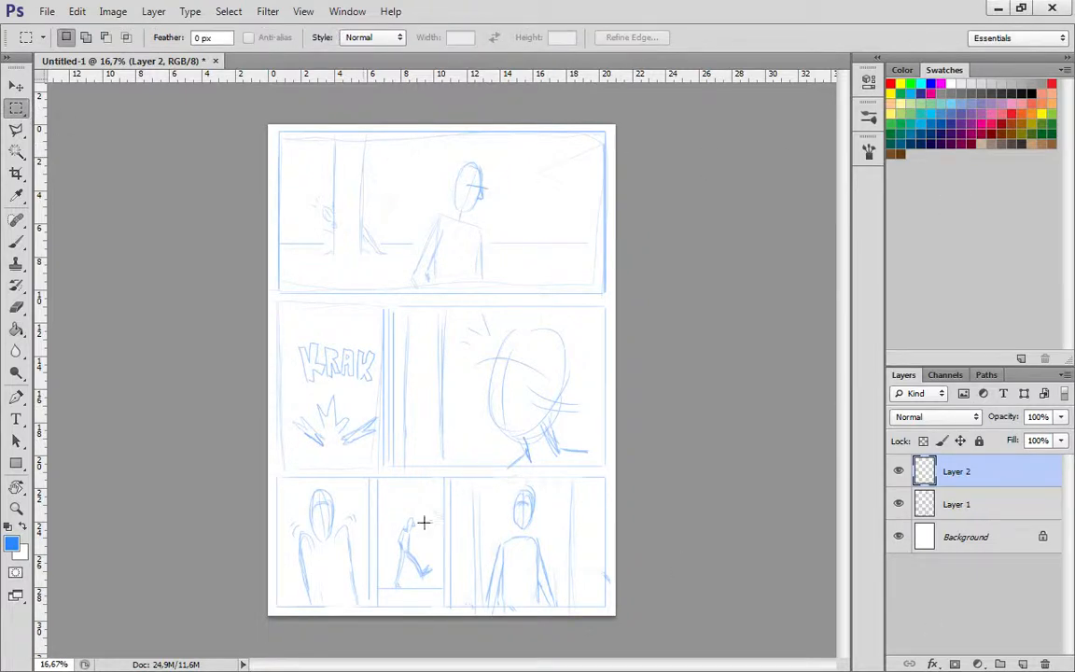
mouse_move(1006, 643)
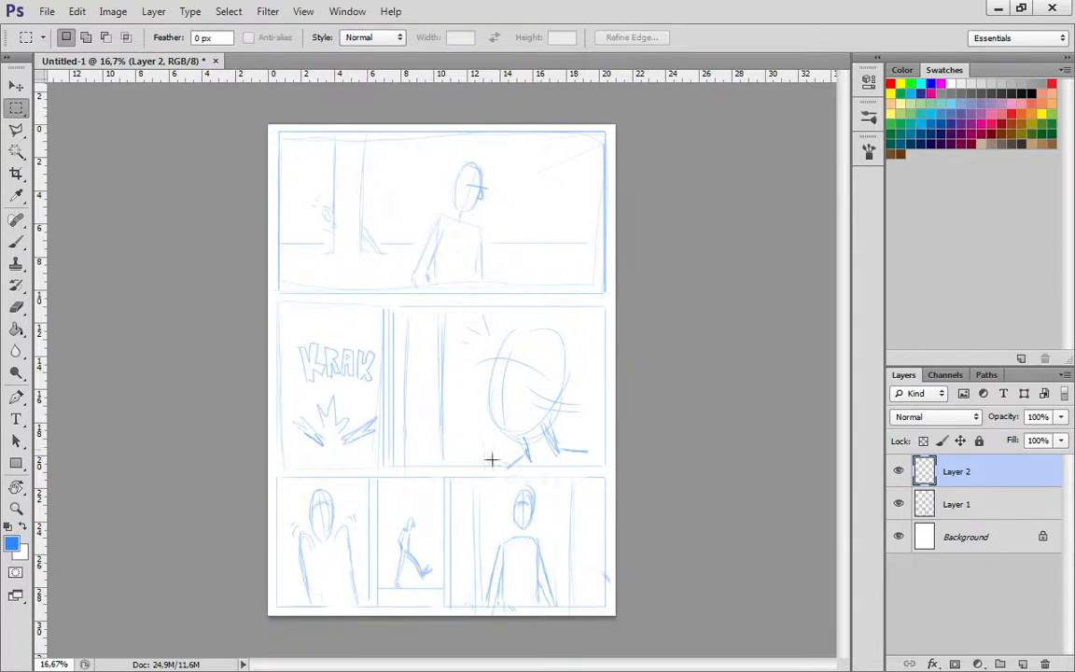
mouse_move(611, 299)
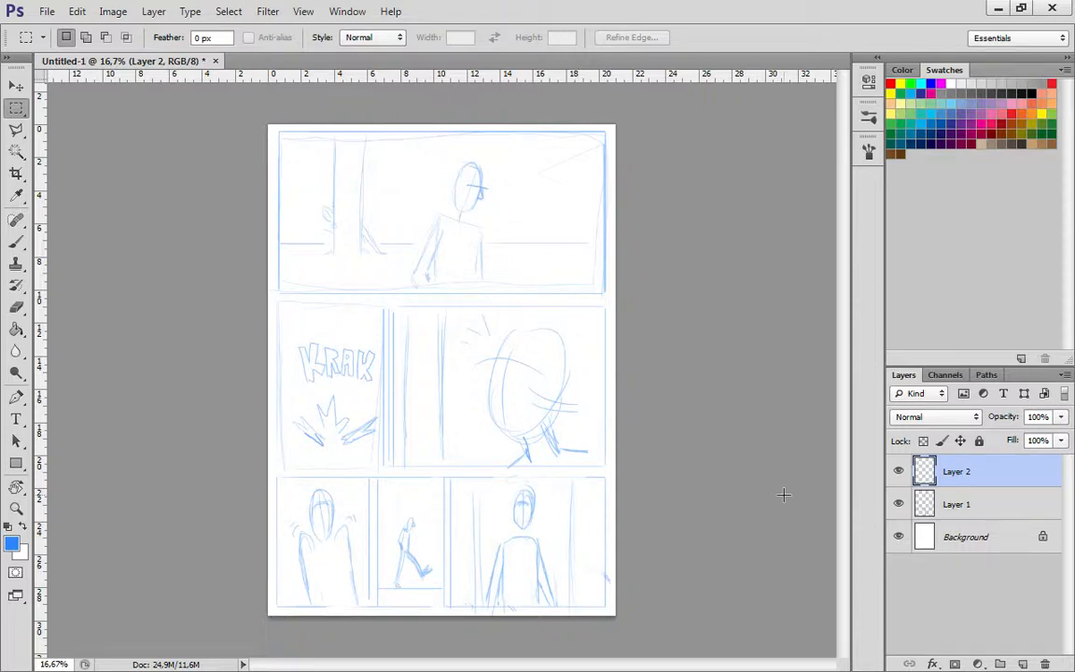
mouse_move(924, 471)
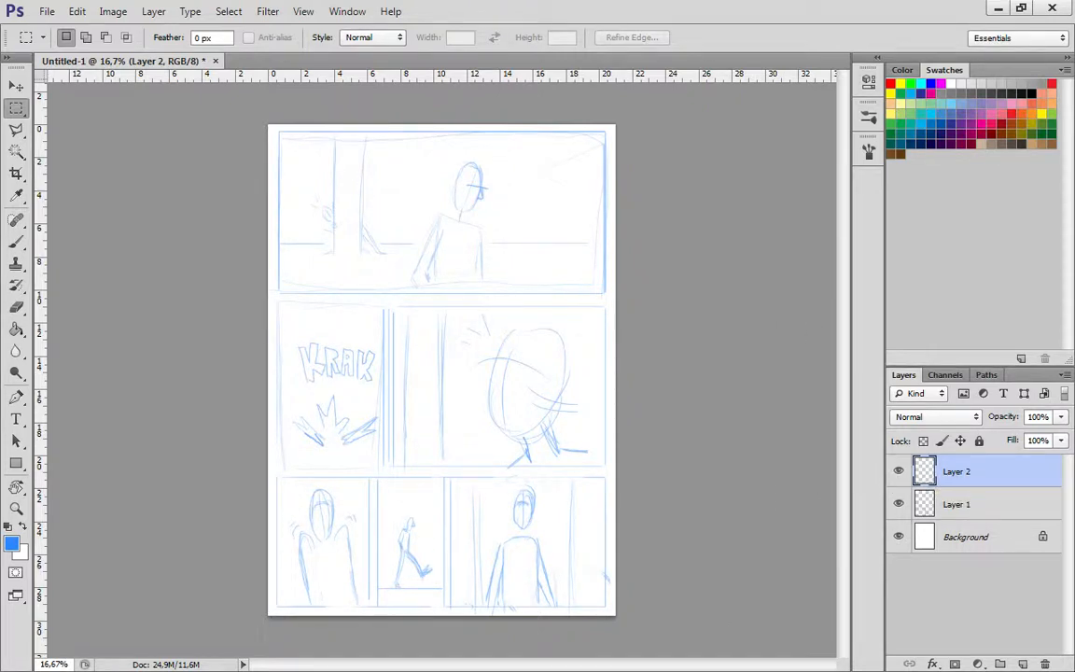
mouse_move(928, 499)
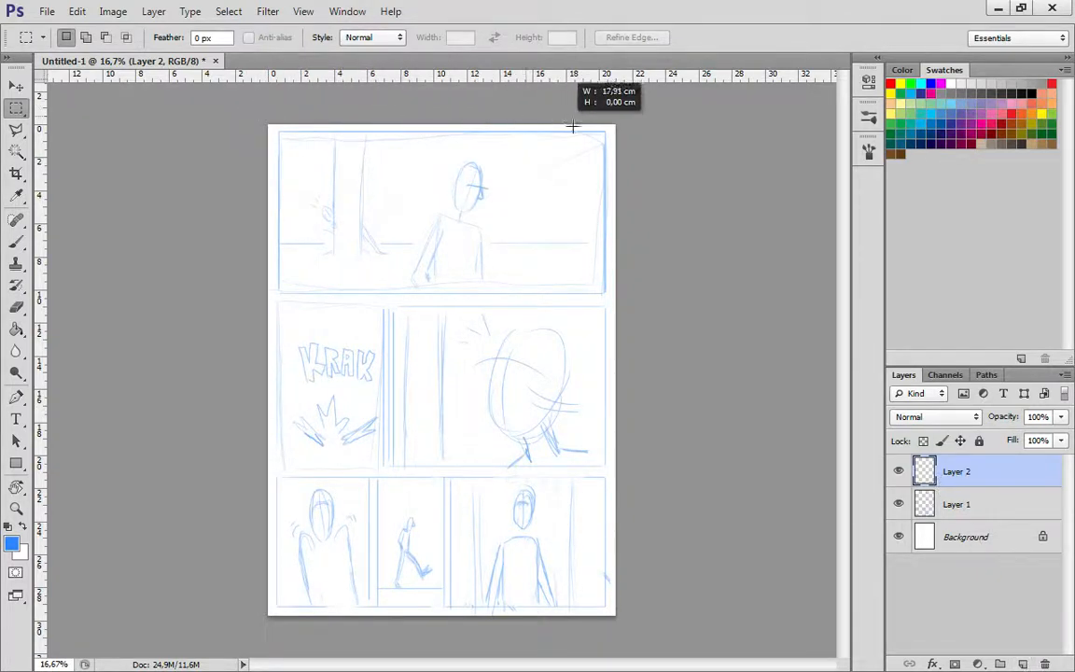
- Select a thin strip along the page's top edge and fill it white with the Paint Bucket
drag(271, 126, 611, 132)
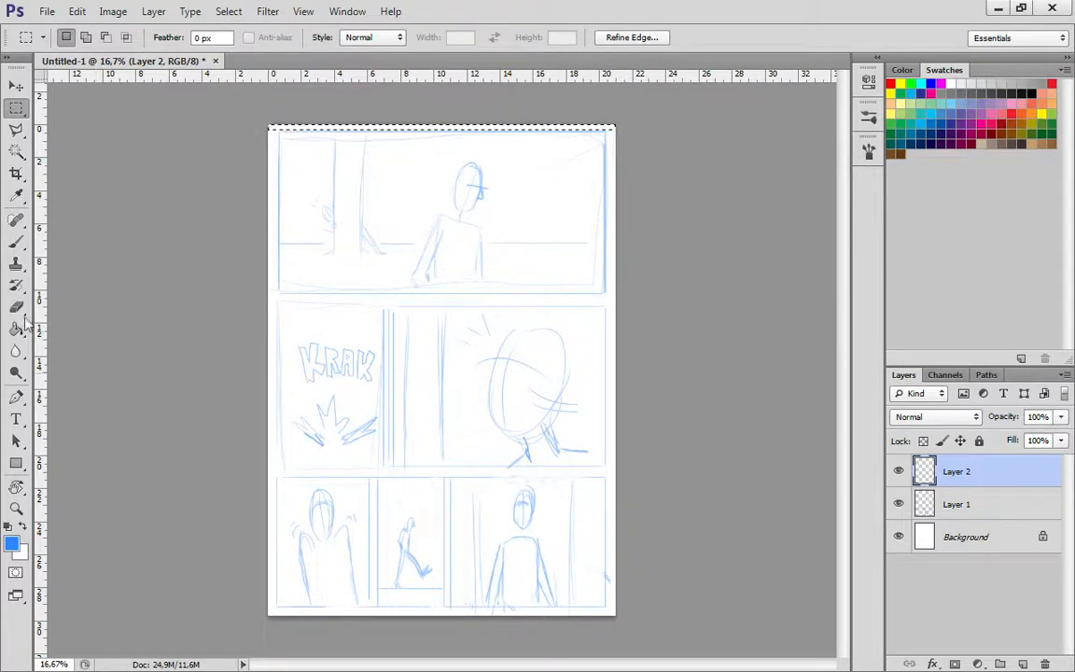
click(16, 196)
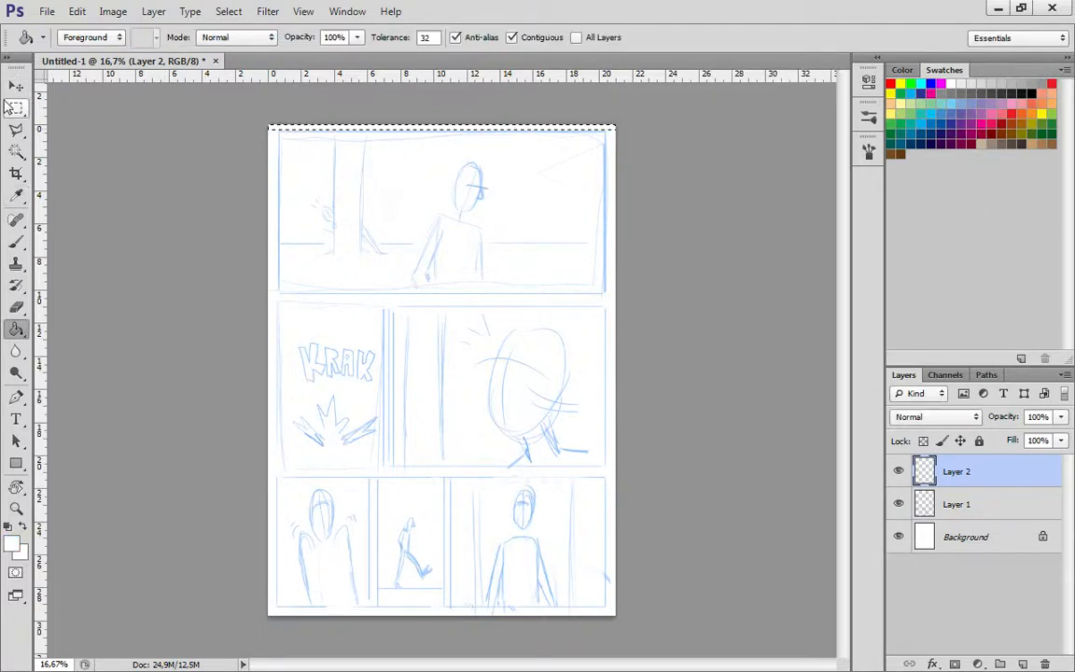
click(12, 111)
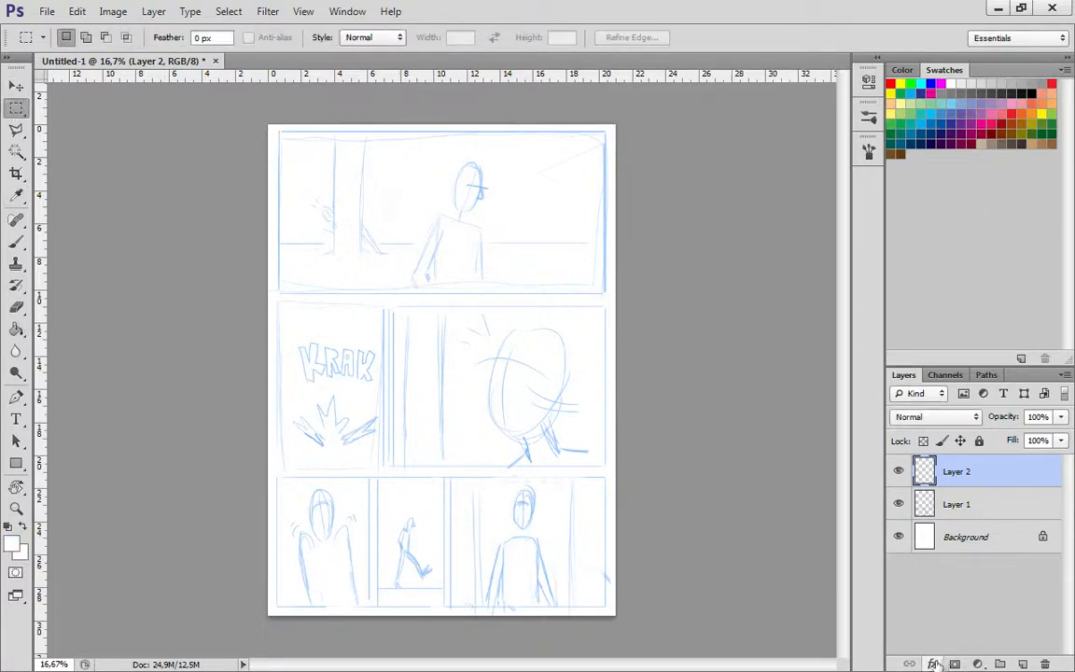
- Add a black Outside Stroke layer effect to Layer 2
click(933, 663)
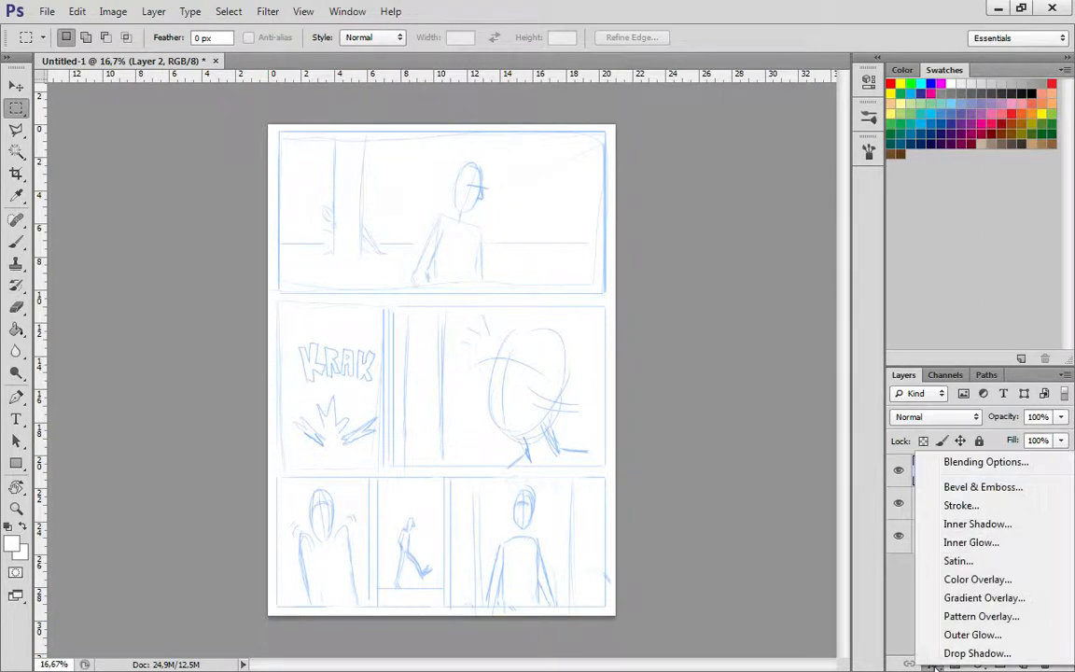
mouse_move(959, 506)
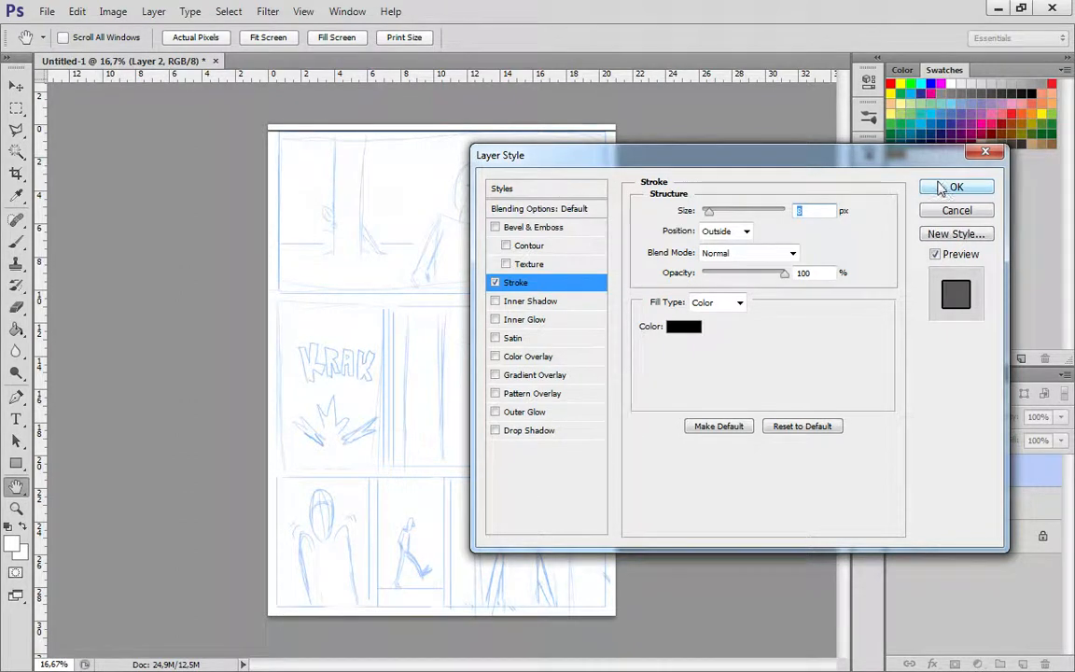
click(957, 186)
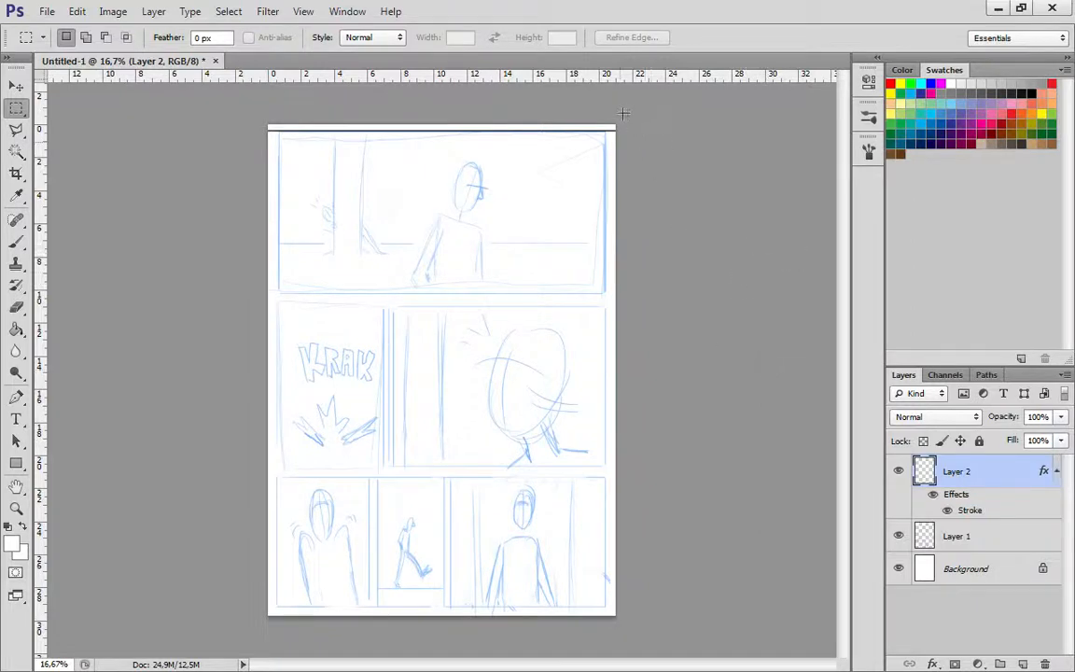
- Select a thin strip along the page's right edge and fill it with the Paint Bucket
drag(612, 126, 609, 616)
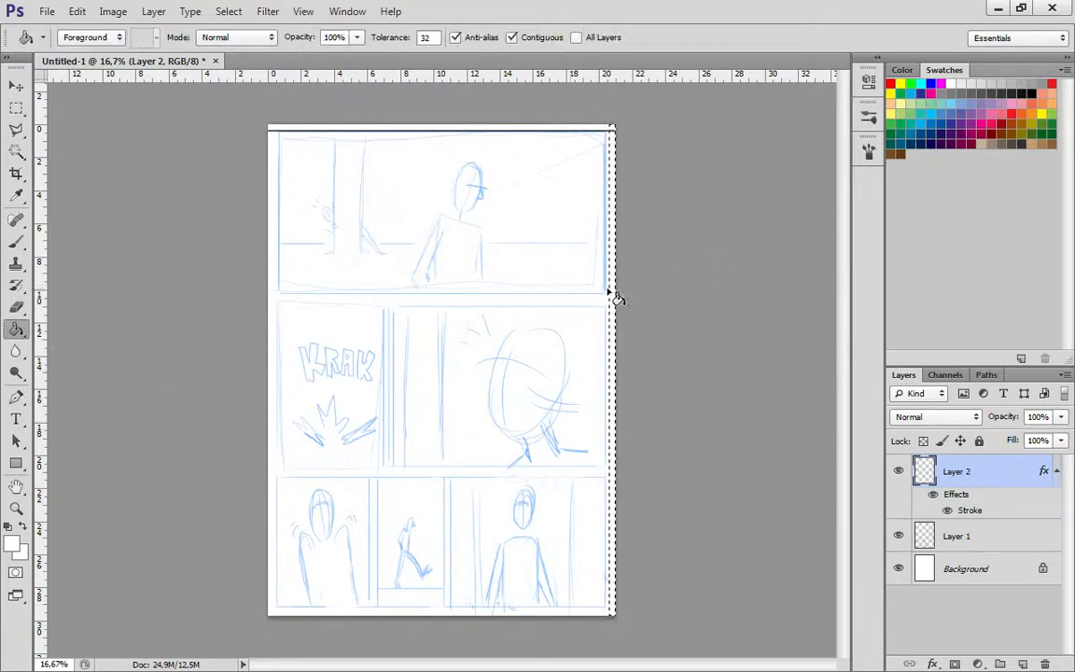
click(12, 113)
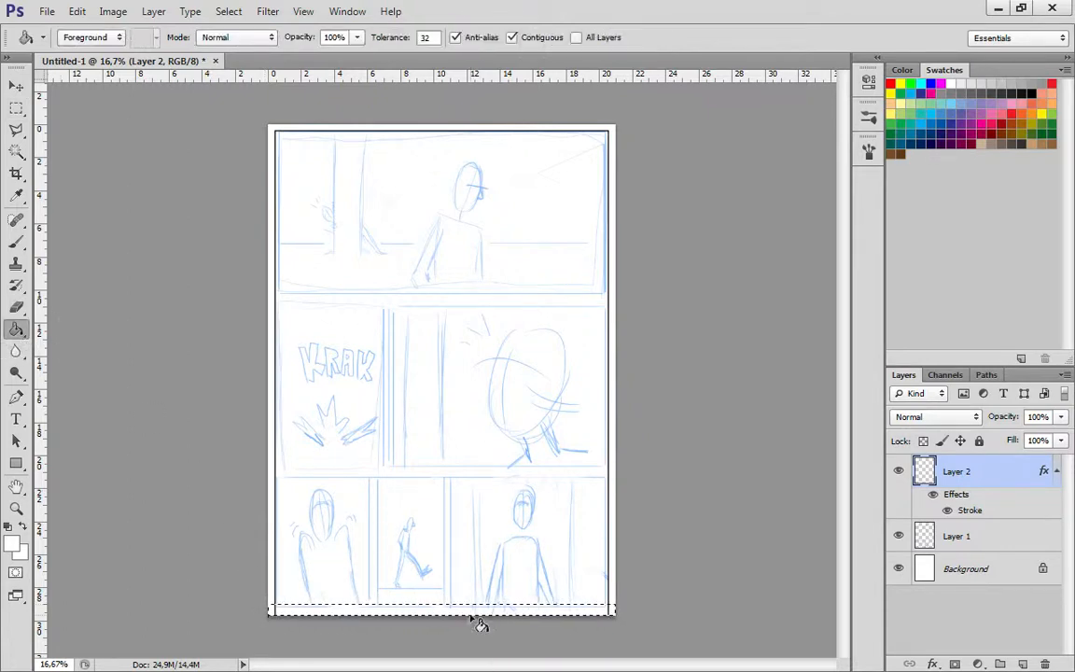
mouse_move(217, 264)
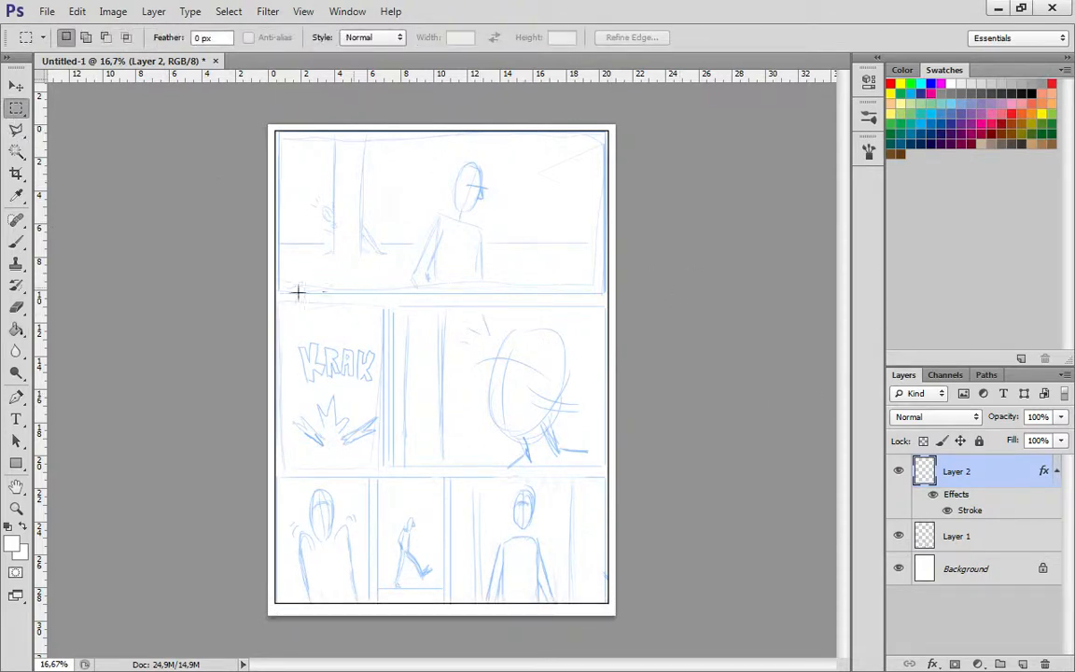
- Marquee a thin strip and move it onto the gutter below the top panel, ready to fill
drag(275, 289, 611, 306)
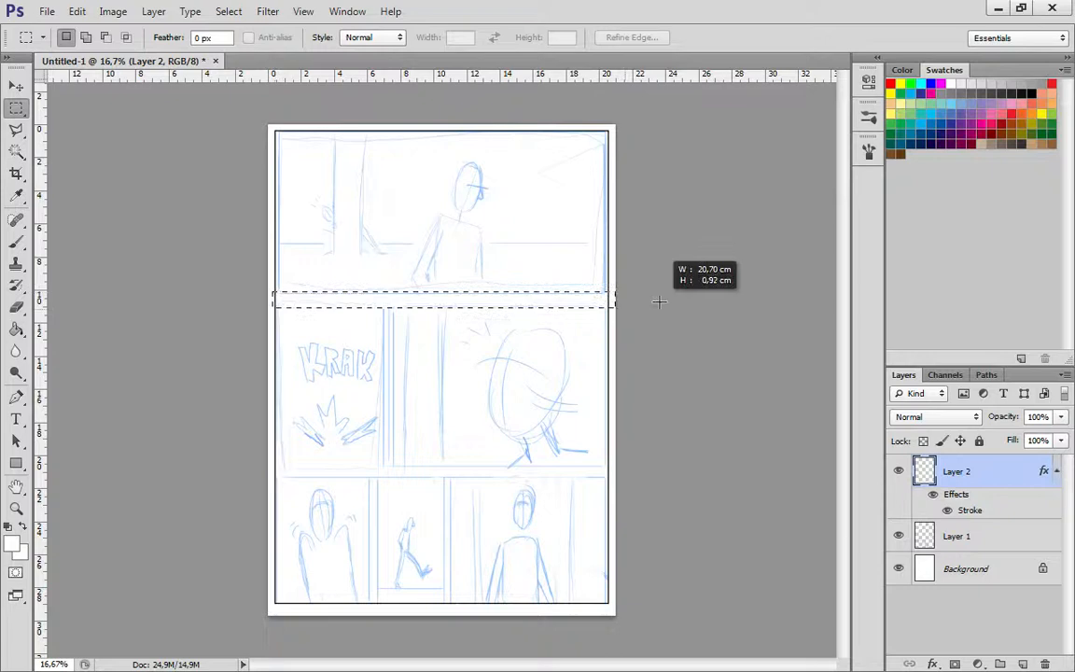
drag(659, 301, 669, 296)
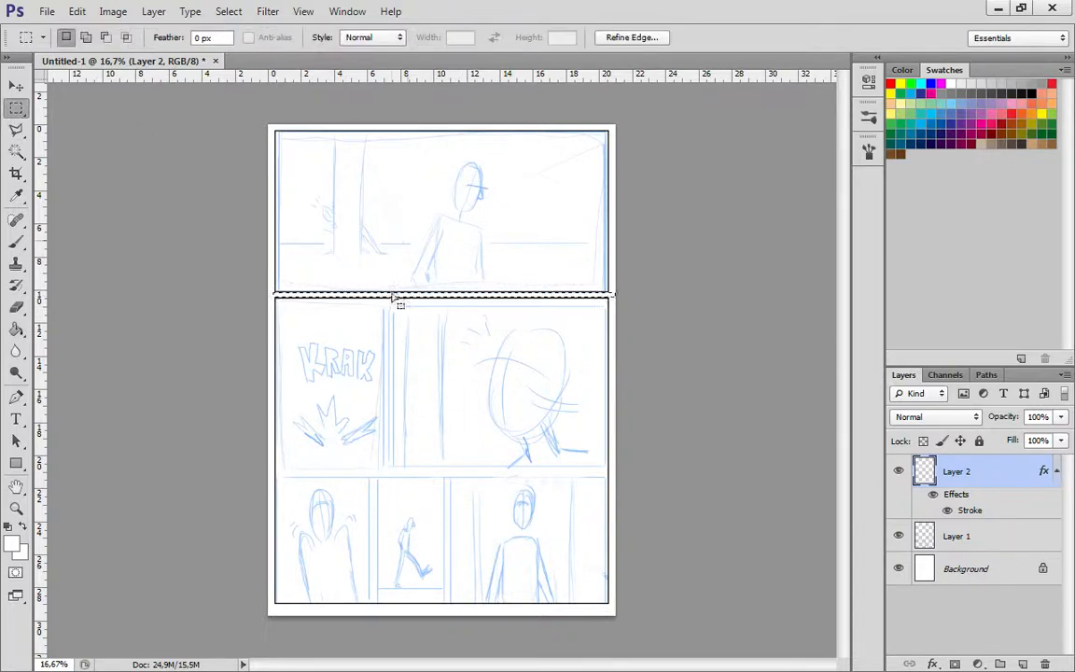
drag(399, 298, 403, 462)
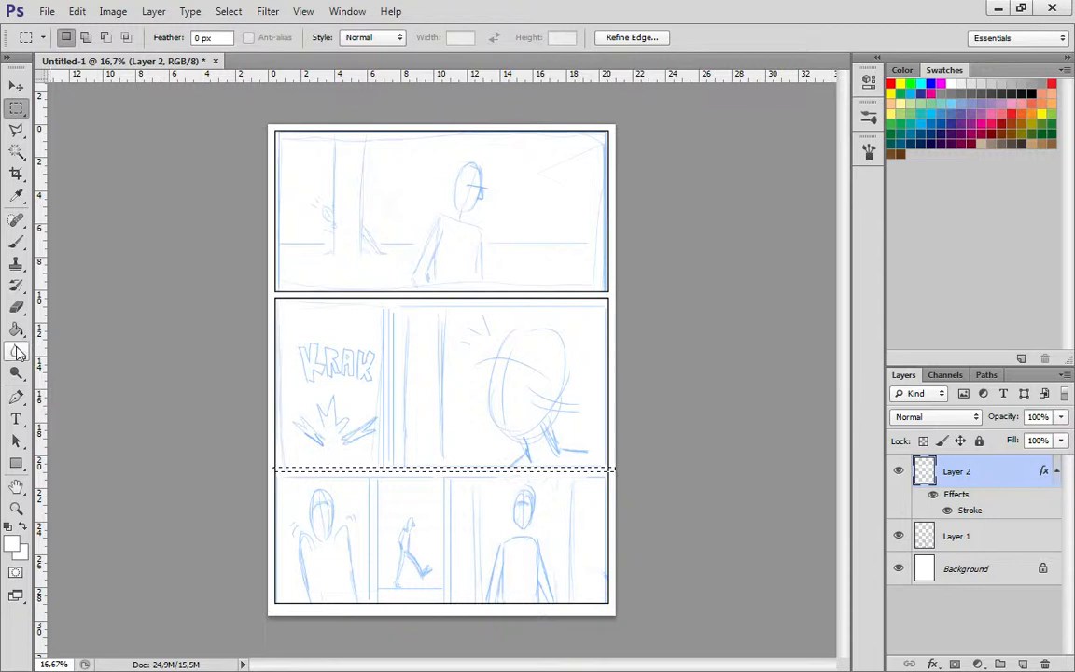
click(16, 329)
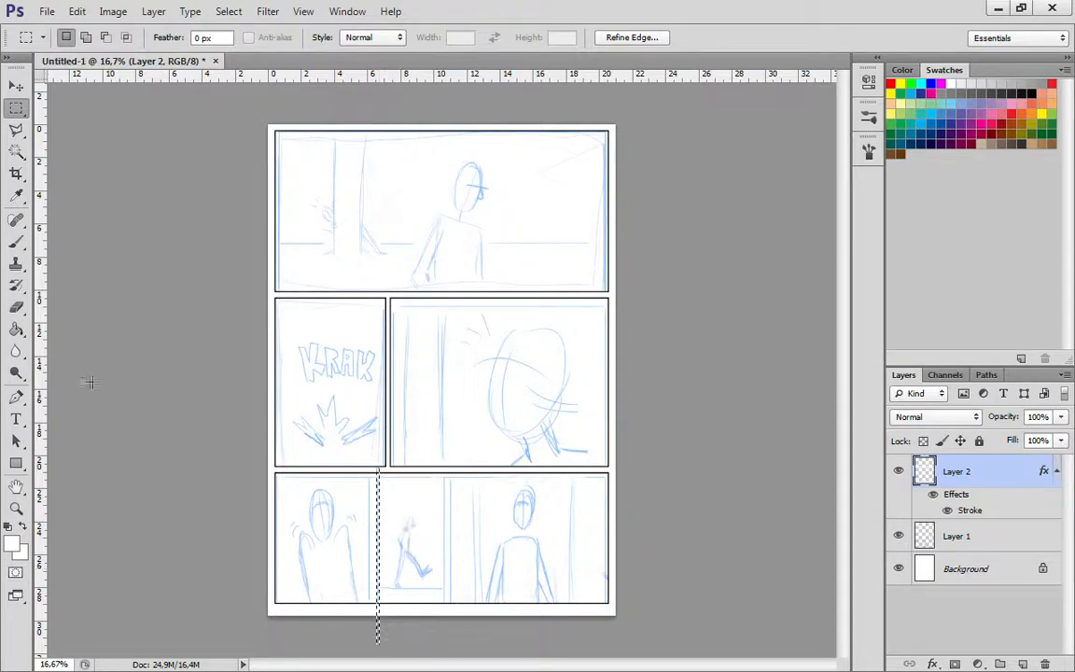
- Fill the left and right gutter strips in the bottom row with the Paint Bucket
click(17, 329)
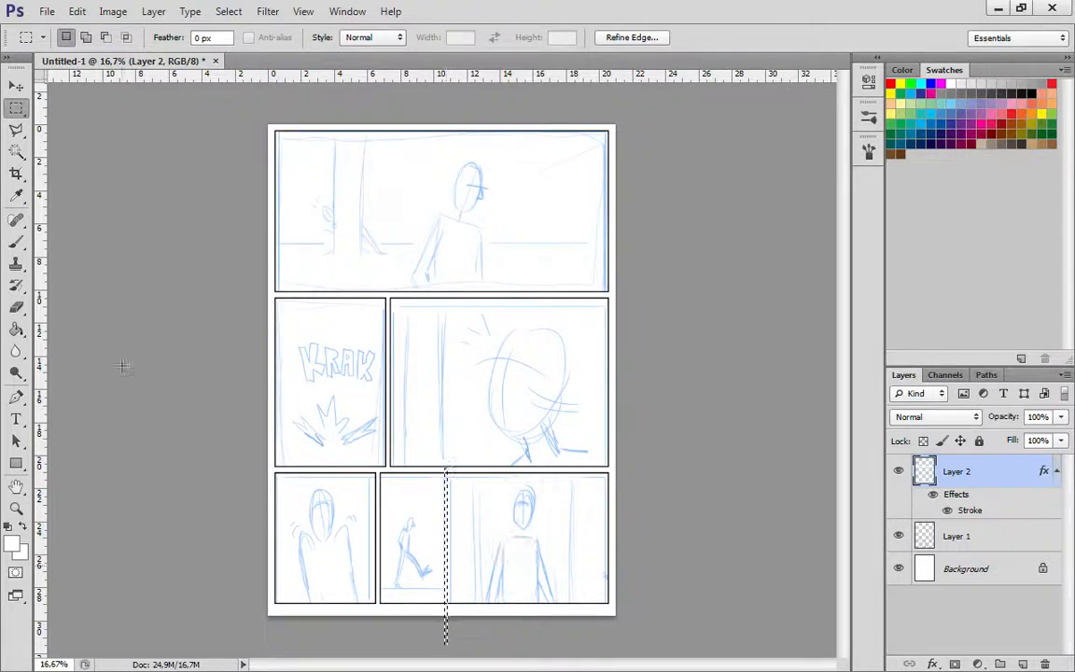
click(16, 329)
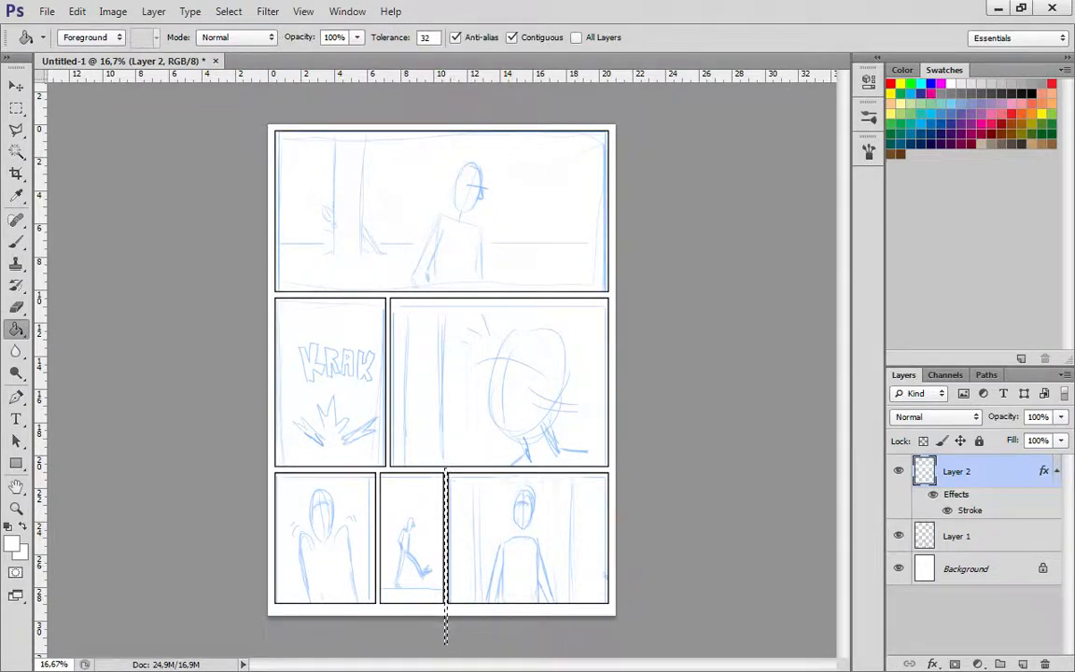
click(11, 112)
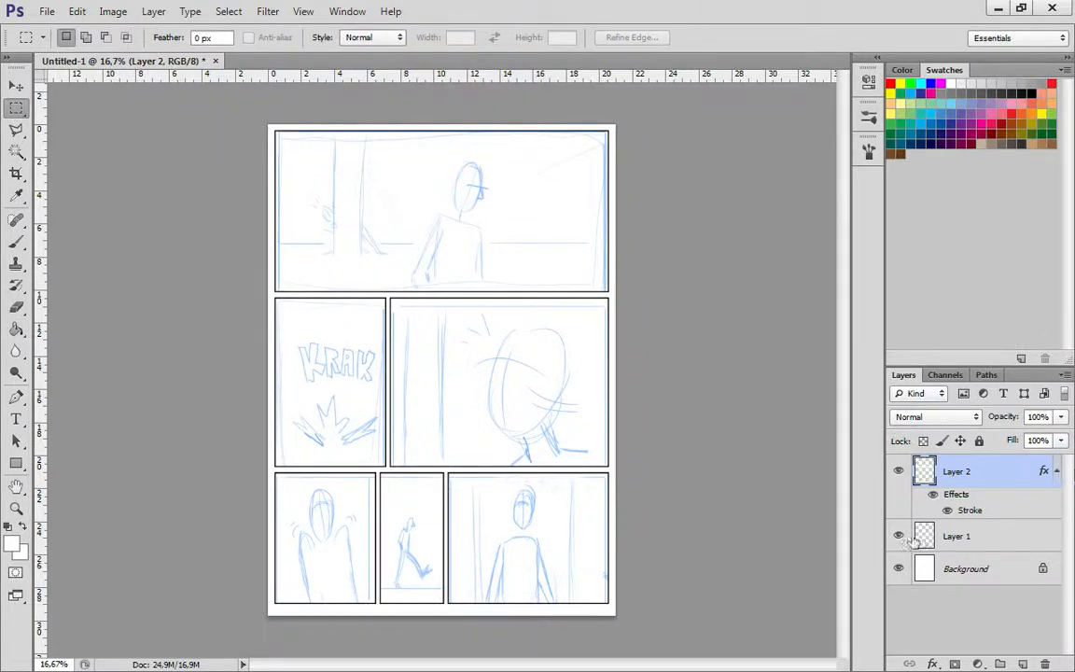
click(898, 535)
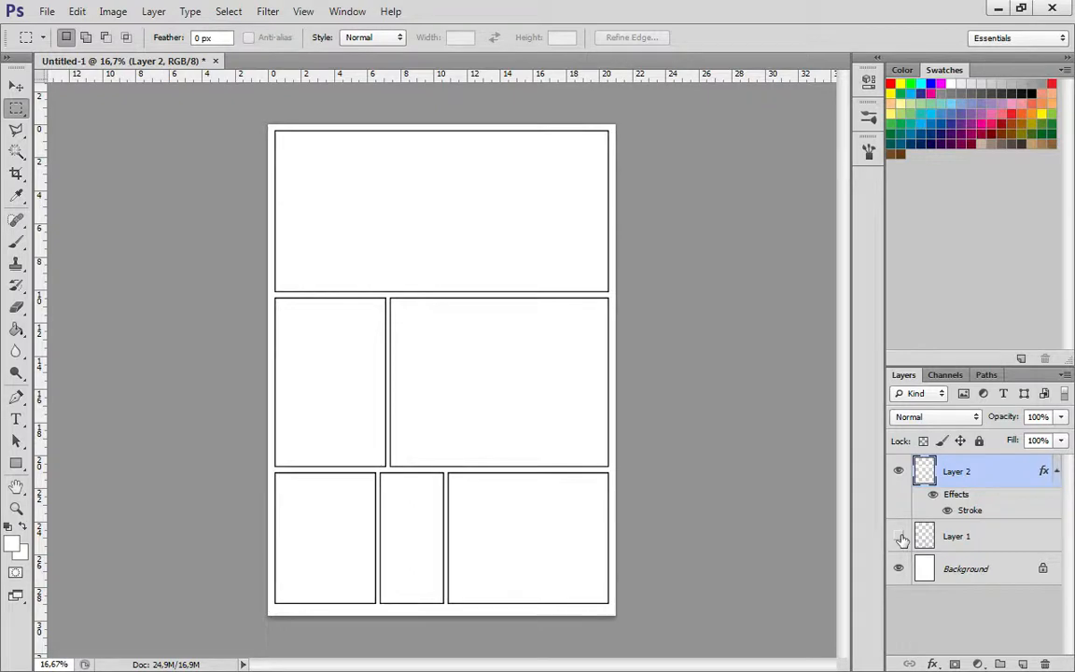
mouse_move(898, 536)
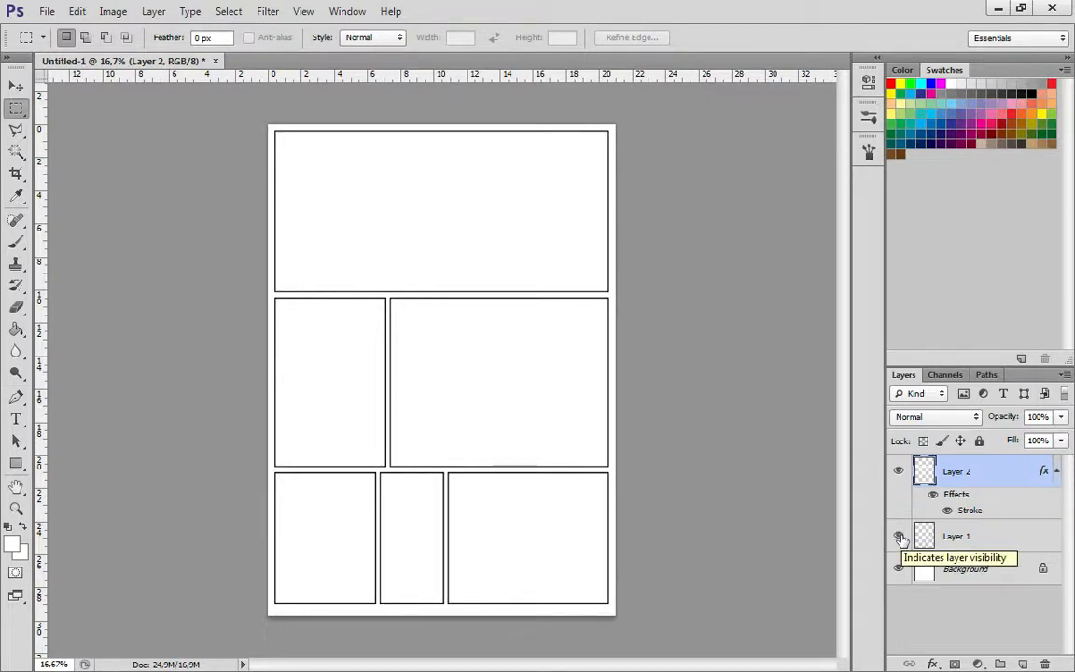
click(897, 535)
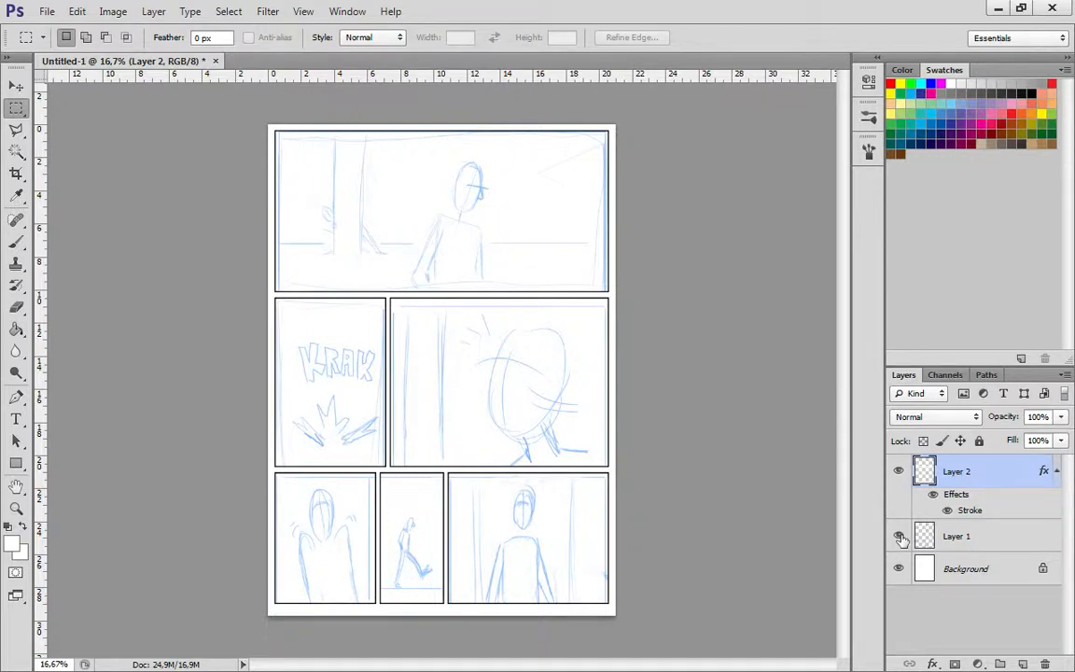
click(956, 536)
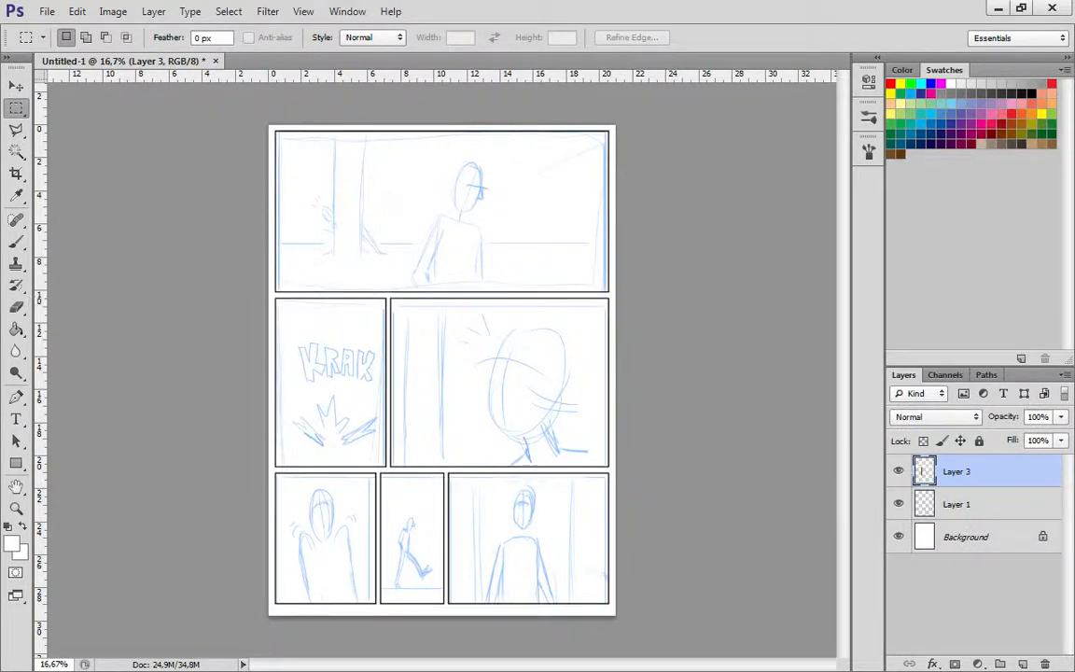
- Select the Brush tool and hide Layer 1's blue sketch with its eye icon
click(14, 308)
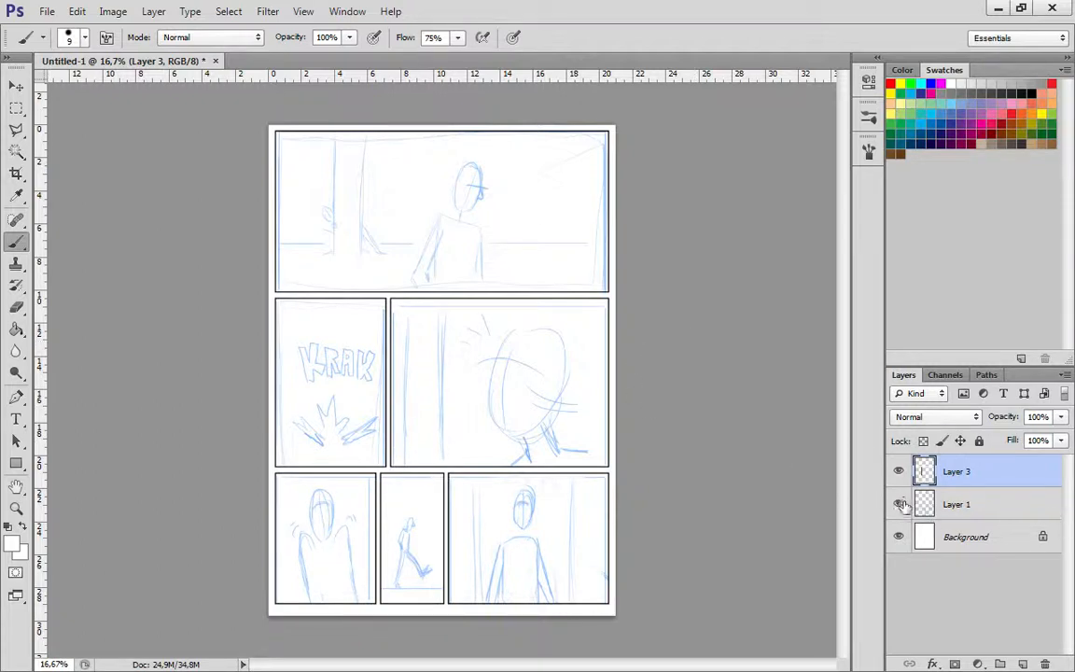
click(899, 503)
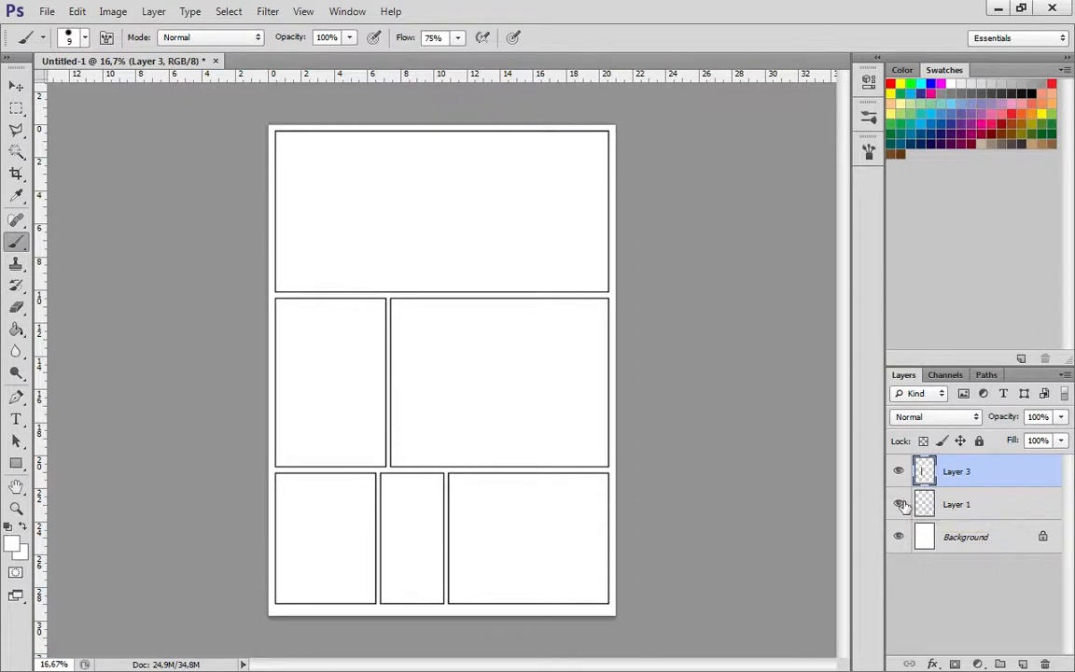